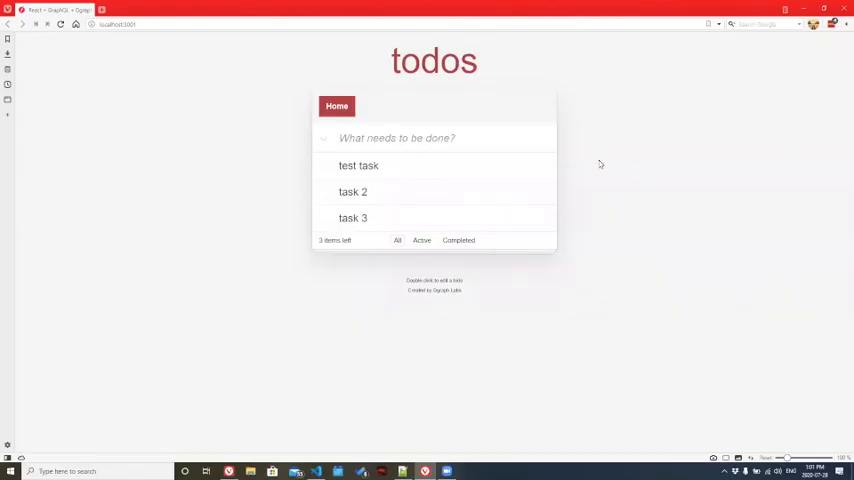
mouse_move(198, 80)
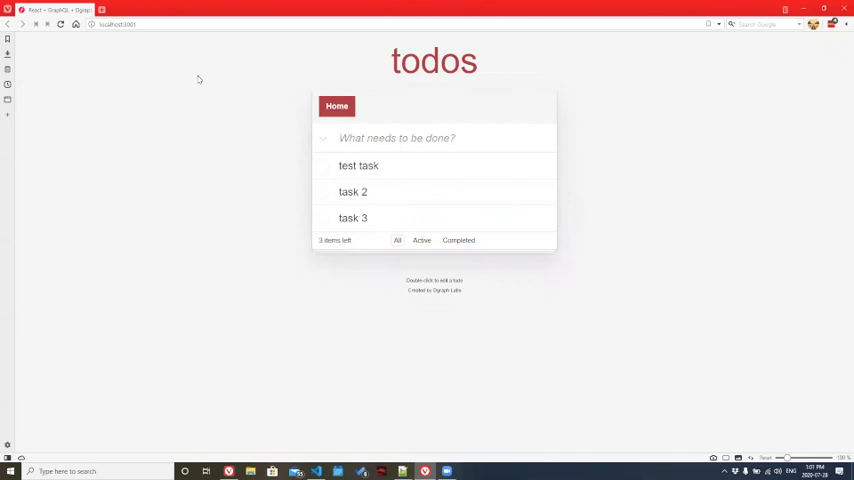